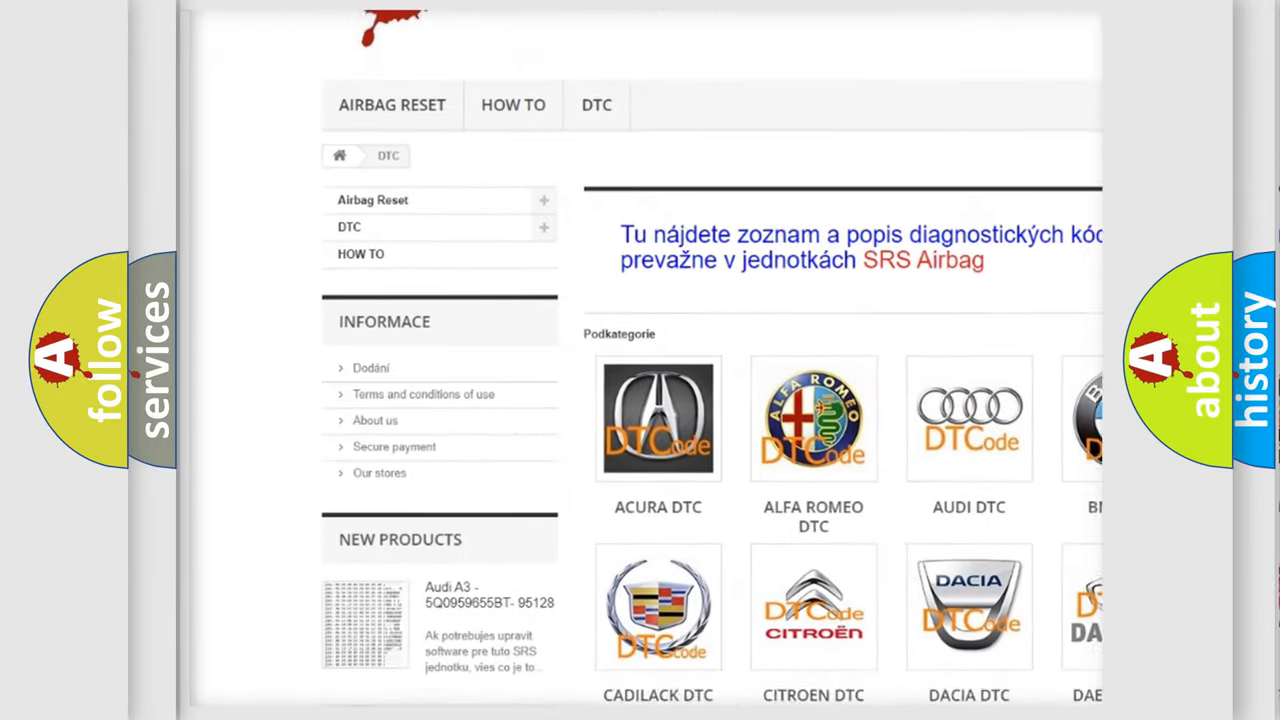
- Scroll down the airbagreset.sk trouble code table toward the Mercury P1719 entry
scroll("down", 3)
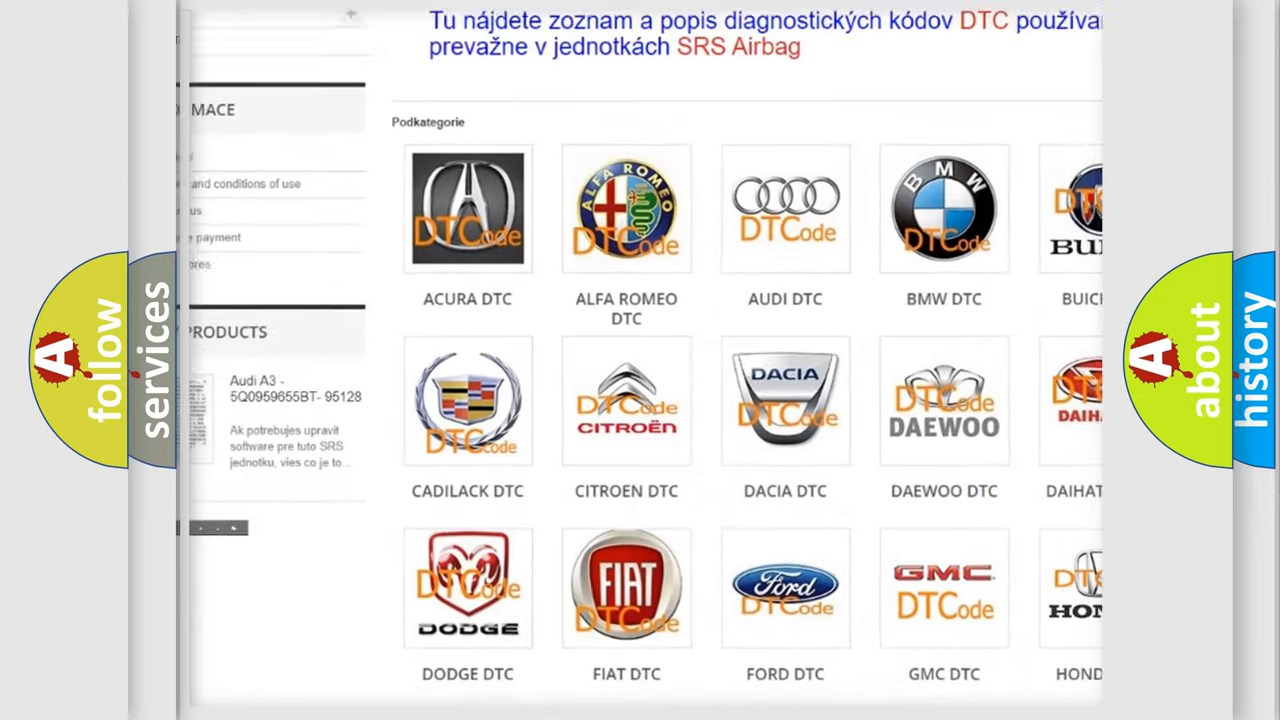
scroll("down", 3)
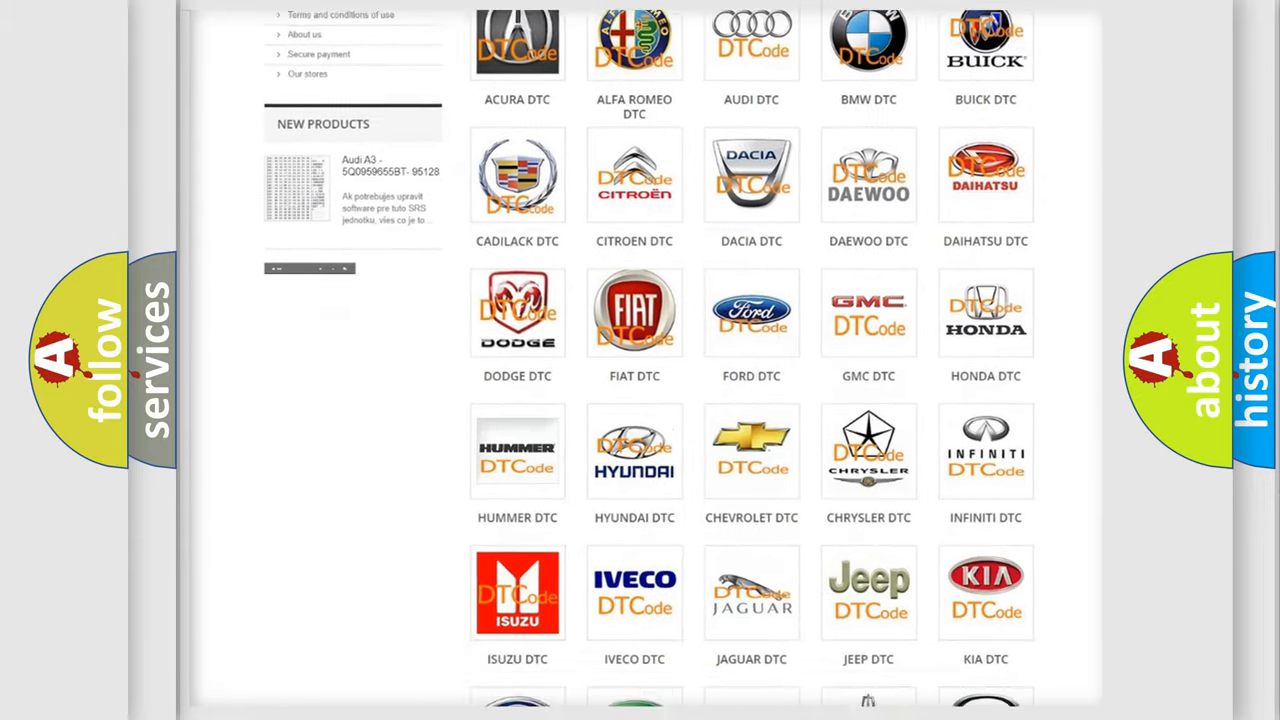
scroll("down", 3)
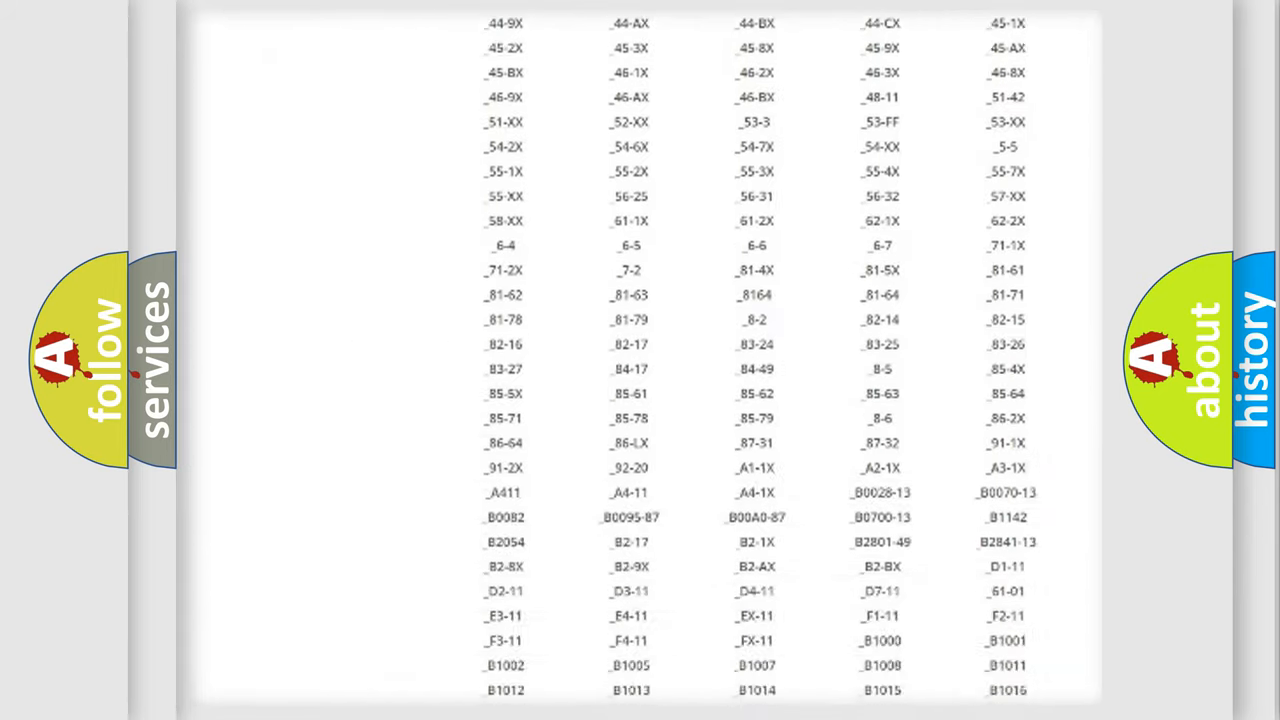
scroll("down", 3)
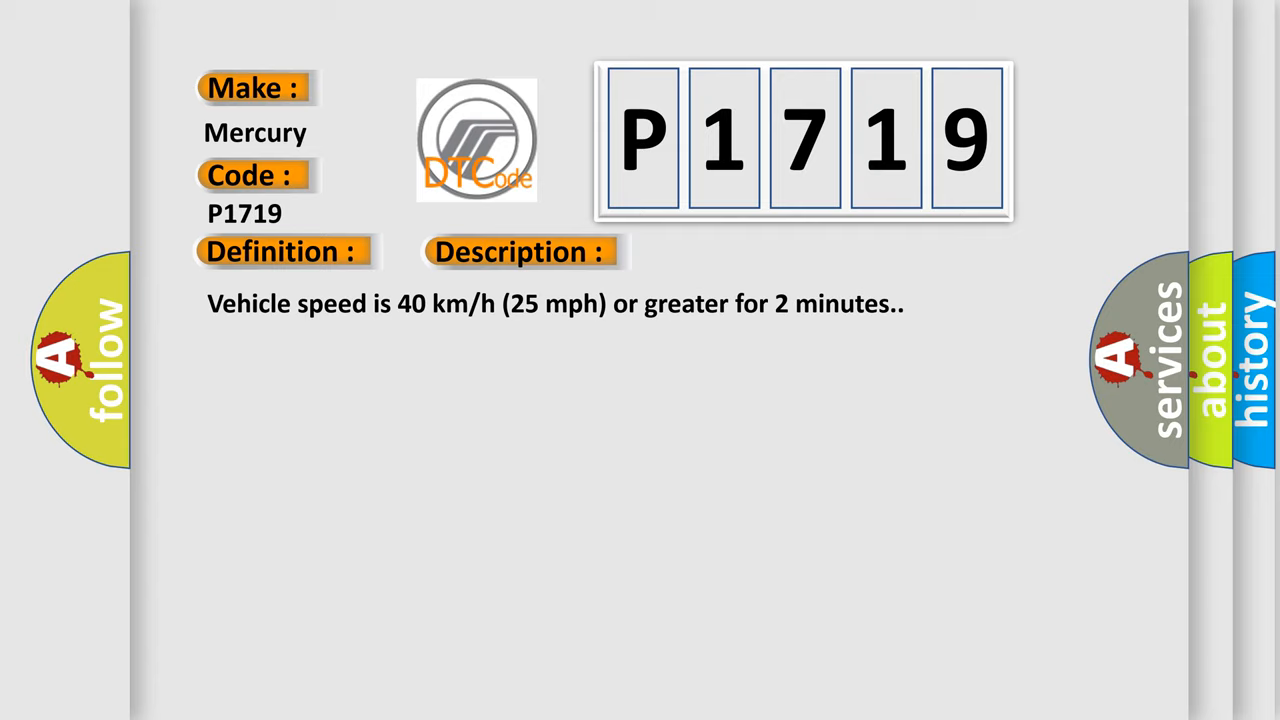
- Advance the slide to reveal P1719's definition, description and cause (sensor not transmitting for 18 minutes)
left_click(520, 252)
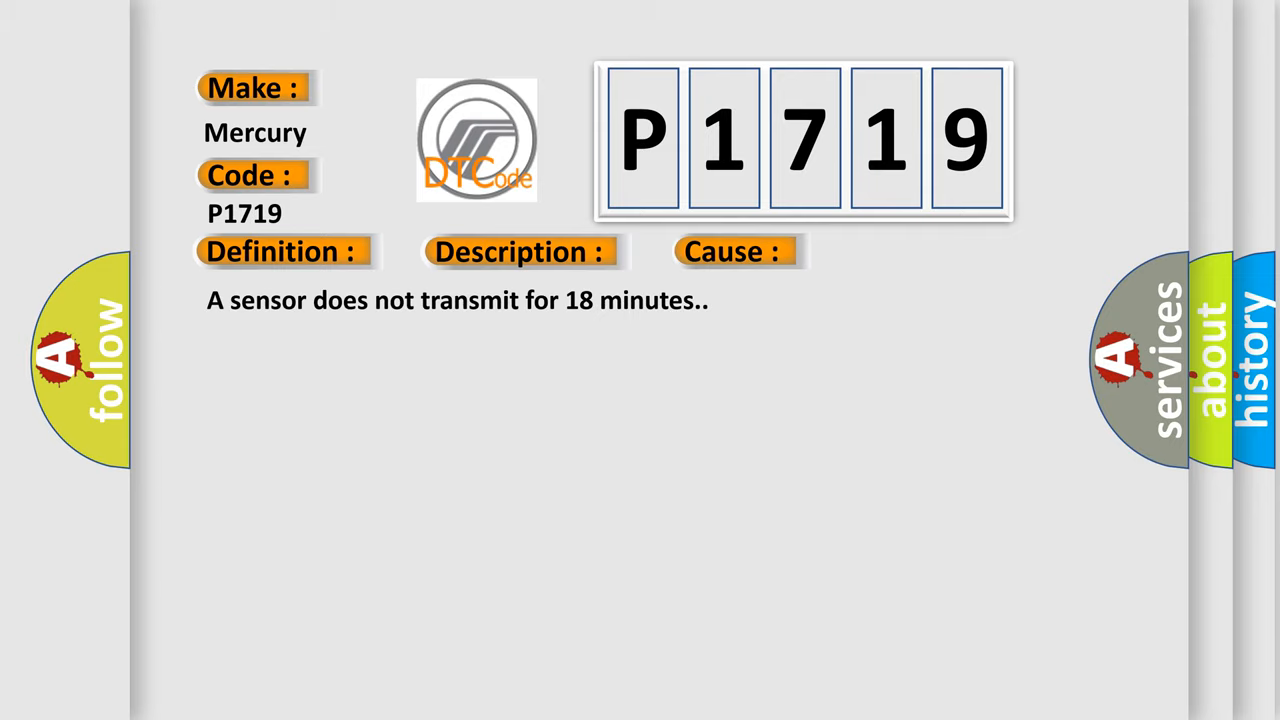